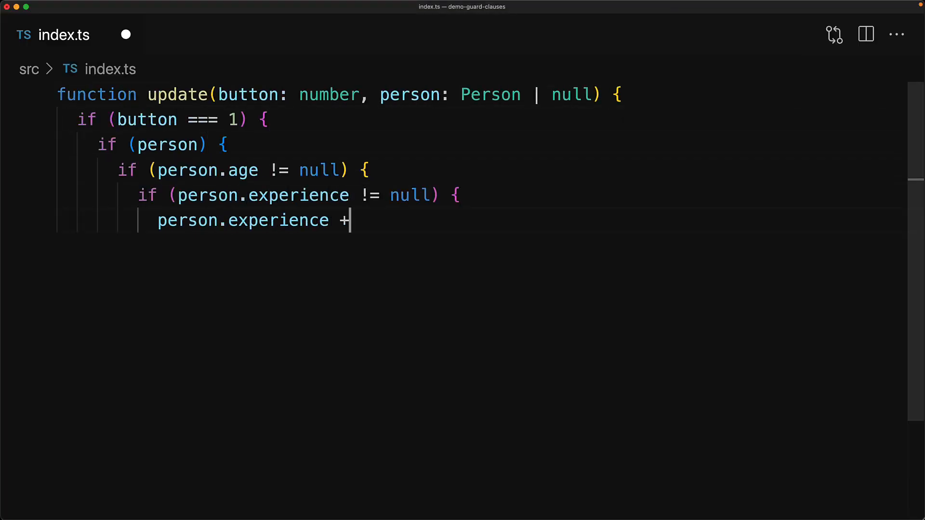
text(= 10;)
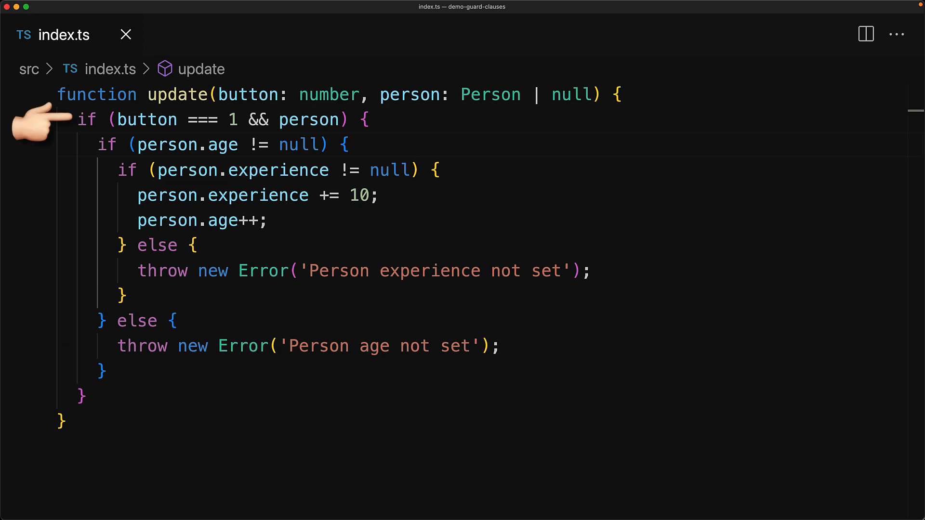
mouse_move(110, 329)
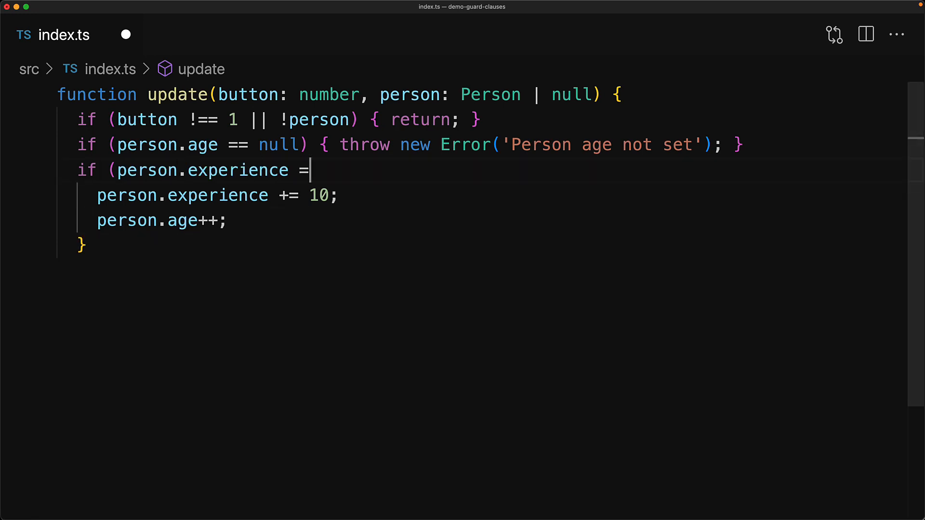
text(= null) { throw new Error('Person experience not set'); })
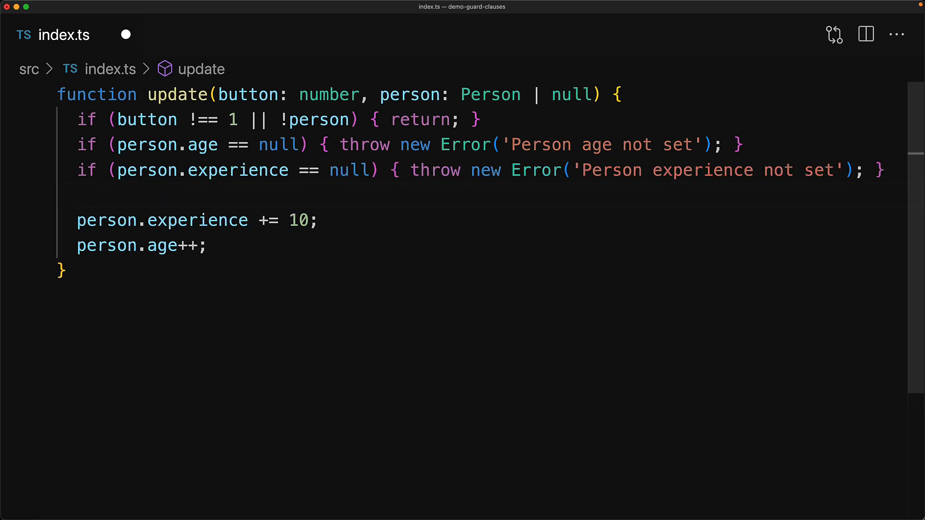